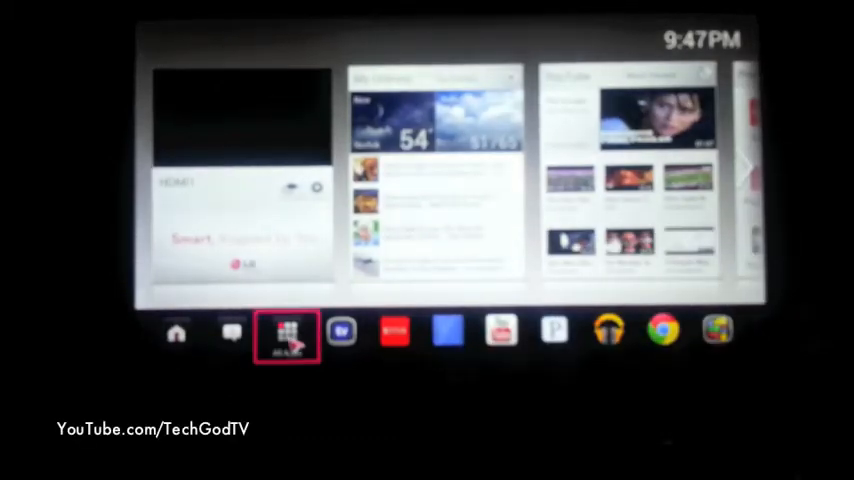
# Step: Bring up the All Apps list to reach the file manager and the xbmc-12.2 APK
pyautogui.click(287, 334)
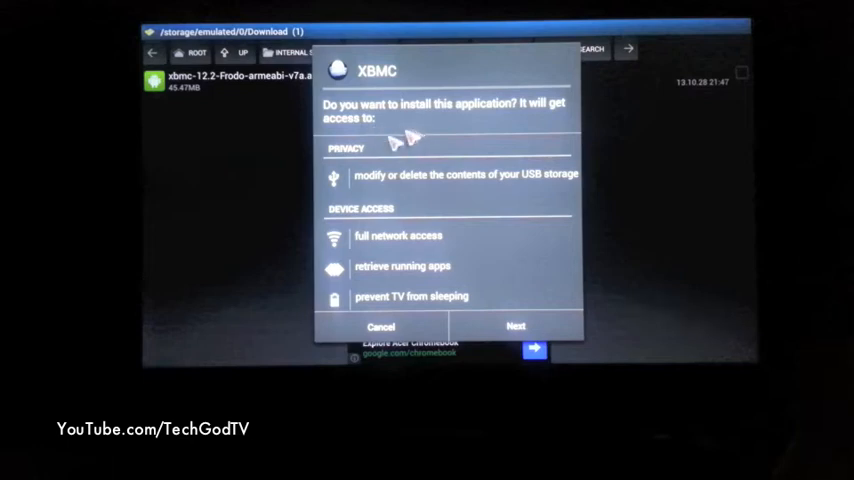
pyautogui.moveTo(400, 140)
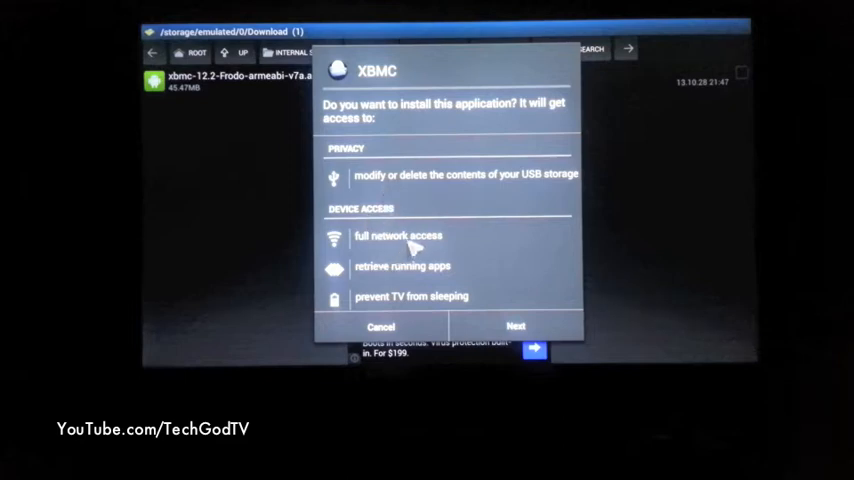
# Step: Review XBMC's requested permissions and confirm Install
pyautogui.scroll(-3)
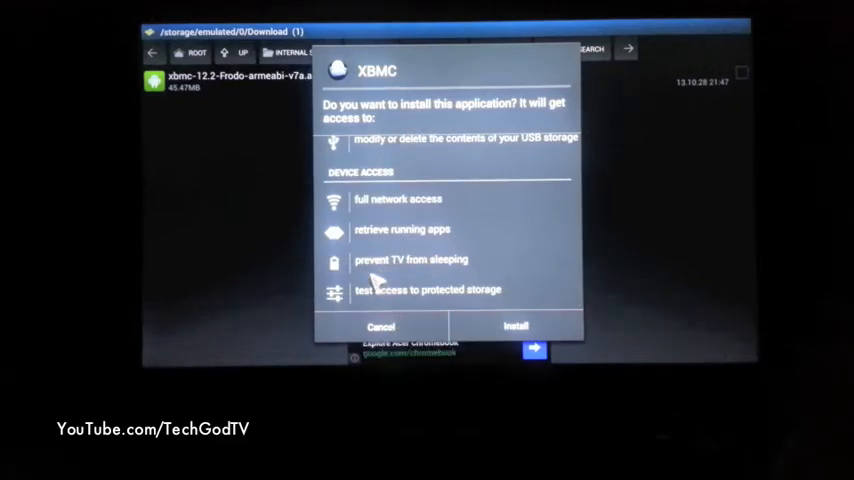
pyautogui.moveTo(370, 273)
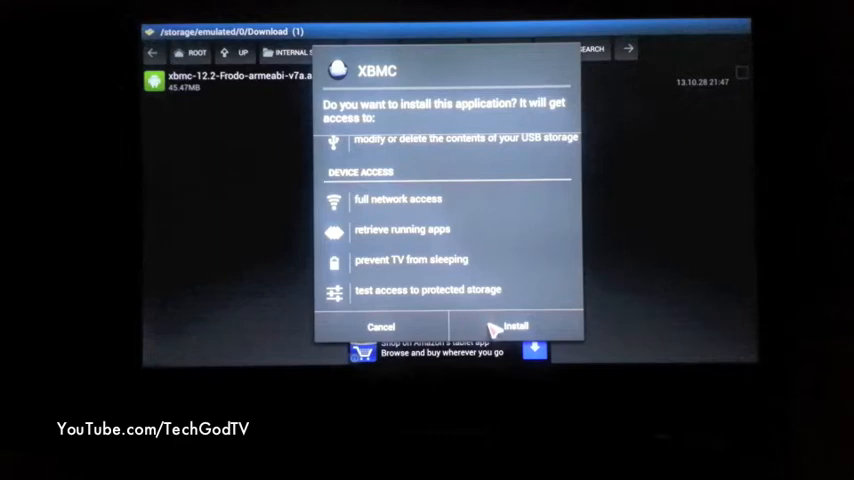
pyautogui.click(517, 326)
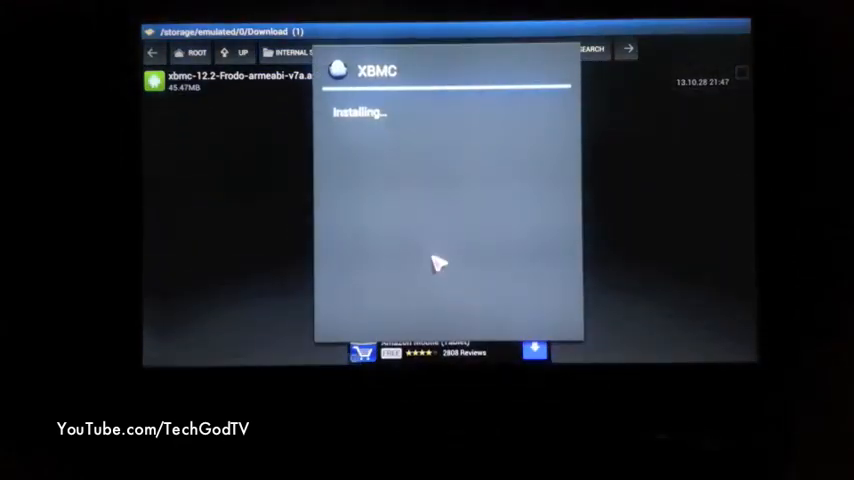
pyautogui.moveTo(410, 117)
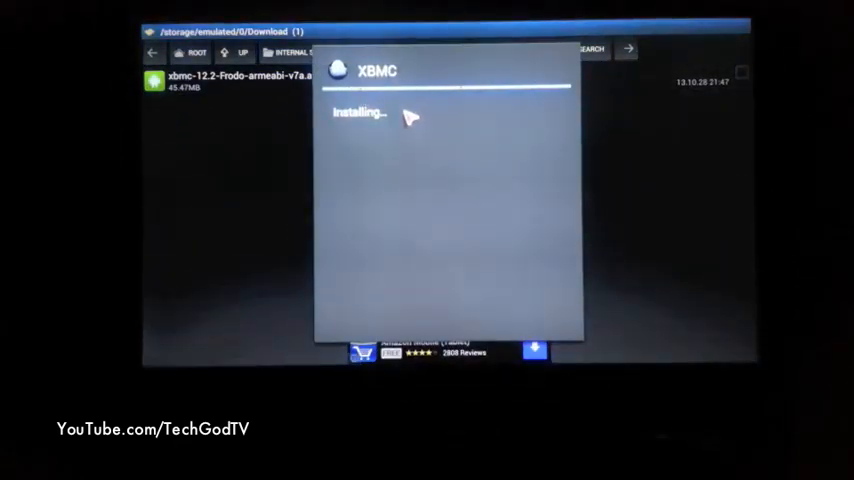
pyautogui.moveTo(470, 253)
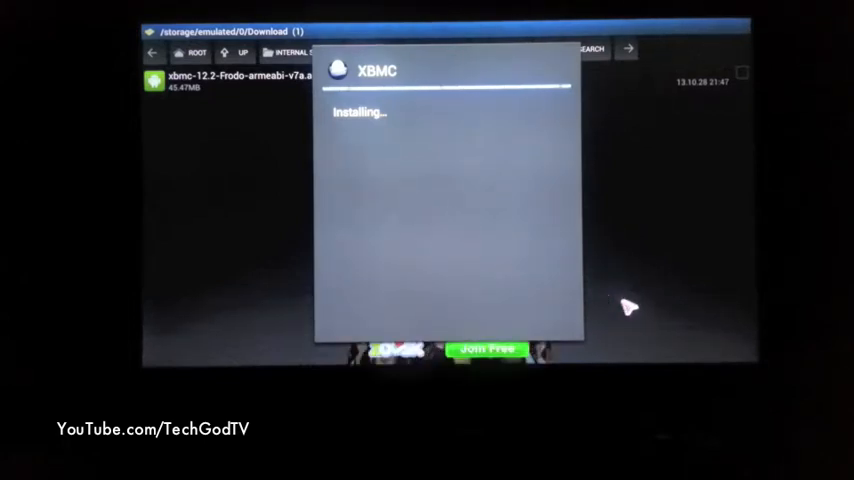
pyautogui.moveTo(460, 225)
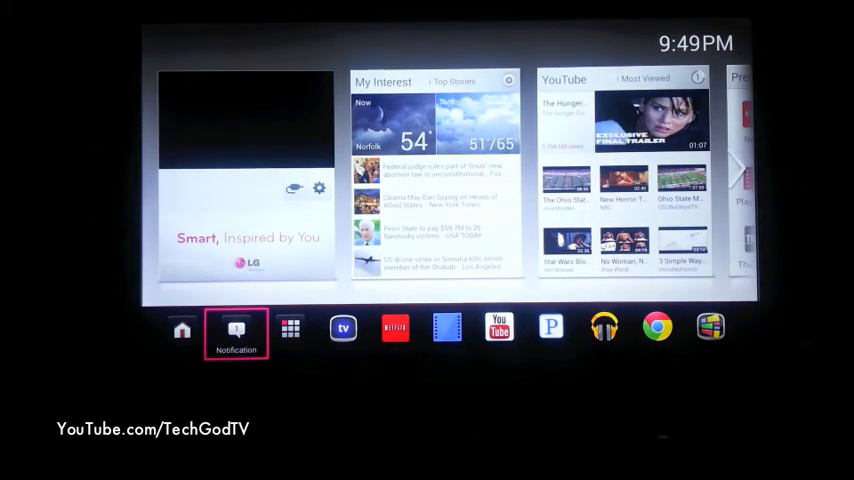
# Step: Reach the home options menu via the notification panel's settings icon
pyautogui.click(236, 328)
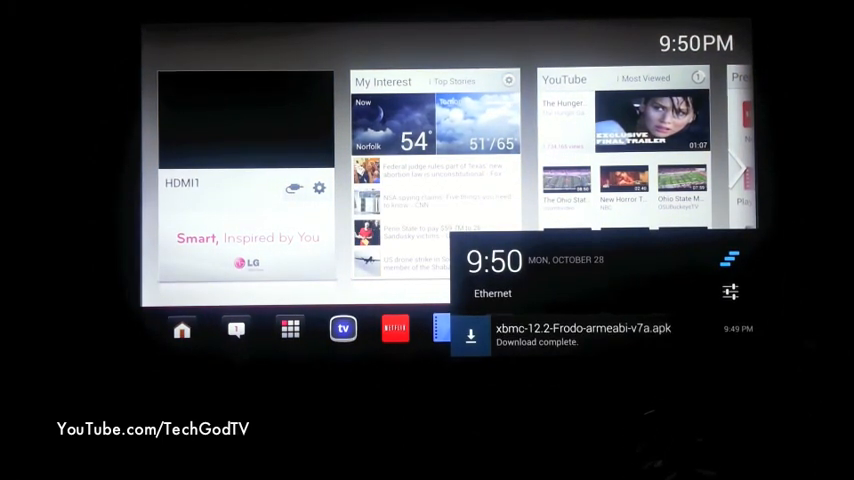
pyautogui.click(290, 328)
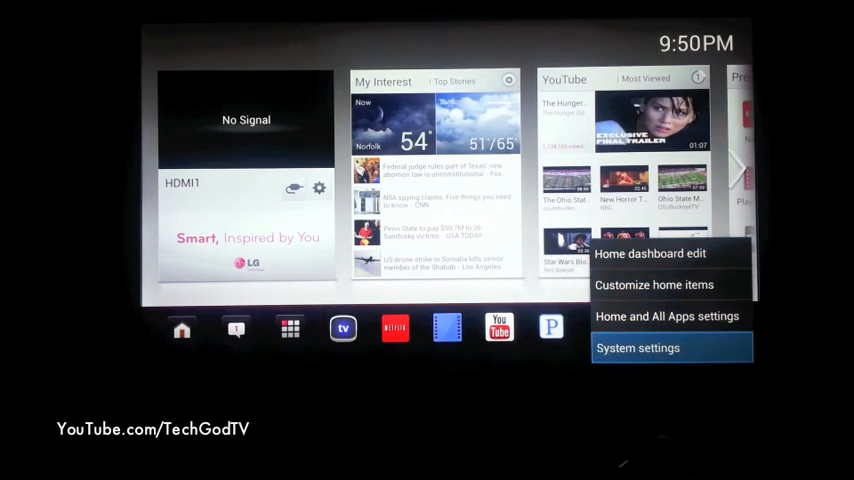
# Step: Enter System settings and scroll the categories toward Application and Privacy & safety
pyautogui.click(638, 347)
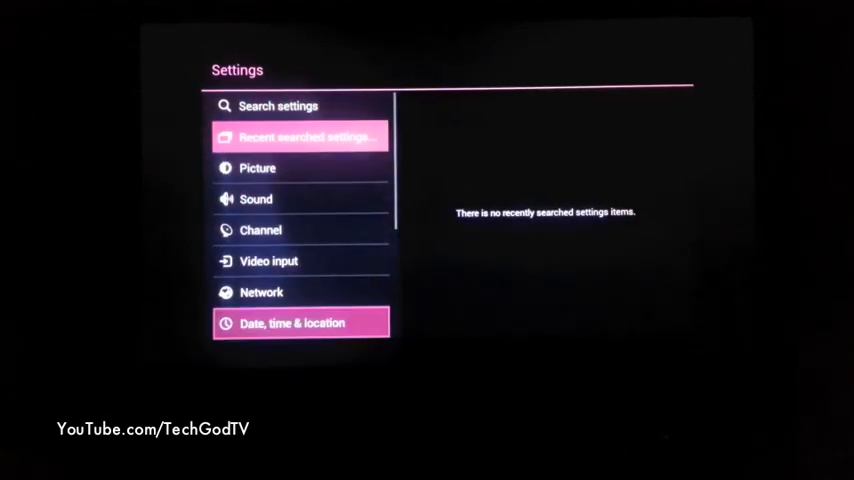
pyautogui.scroll(-3)
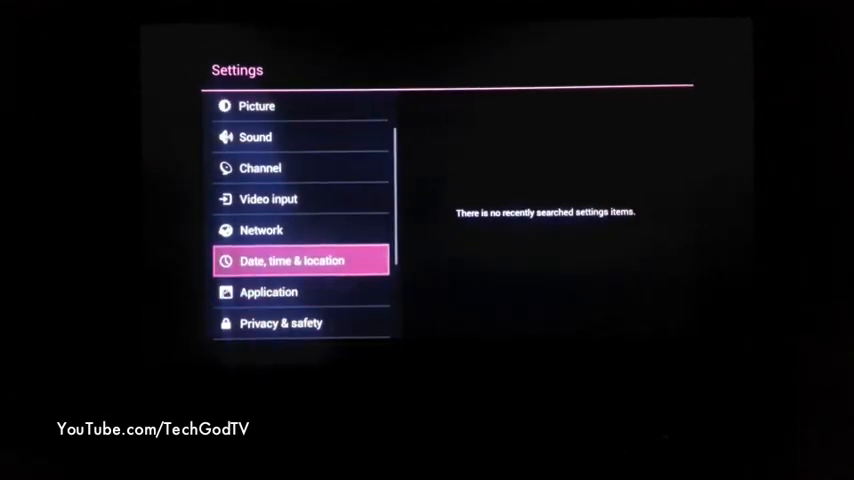